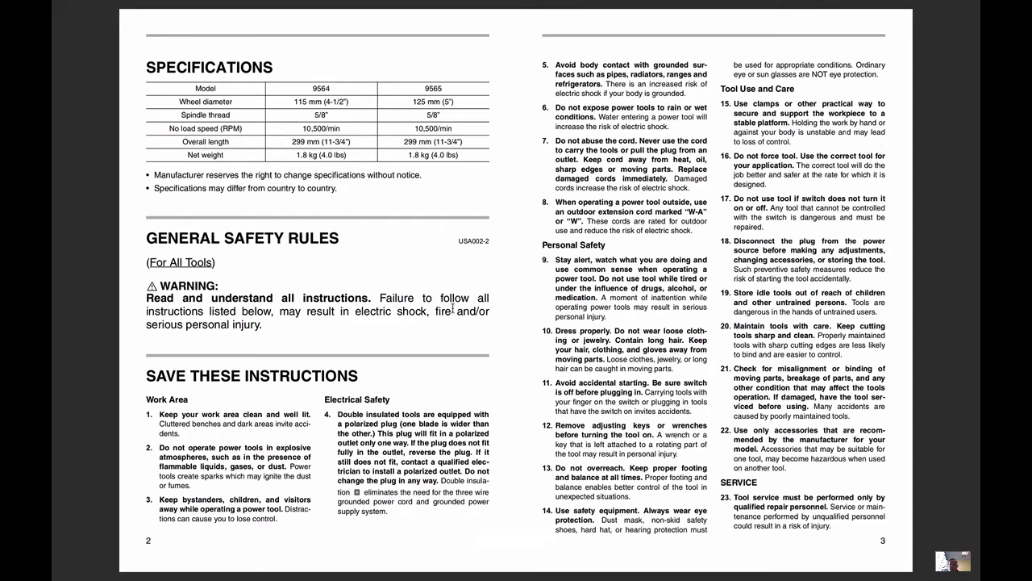
pyautogui.moveTo(621, 294)
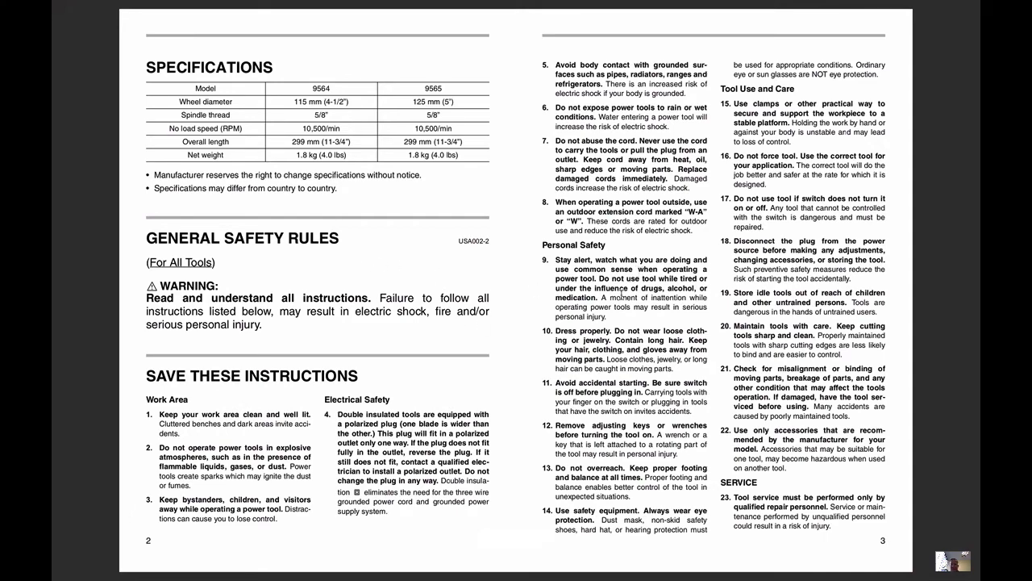
pyautogui.scroll(-3)
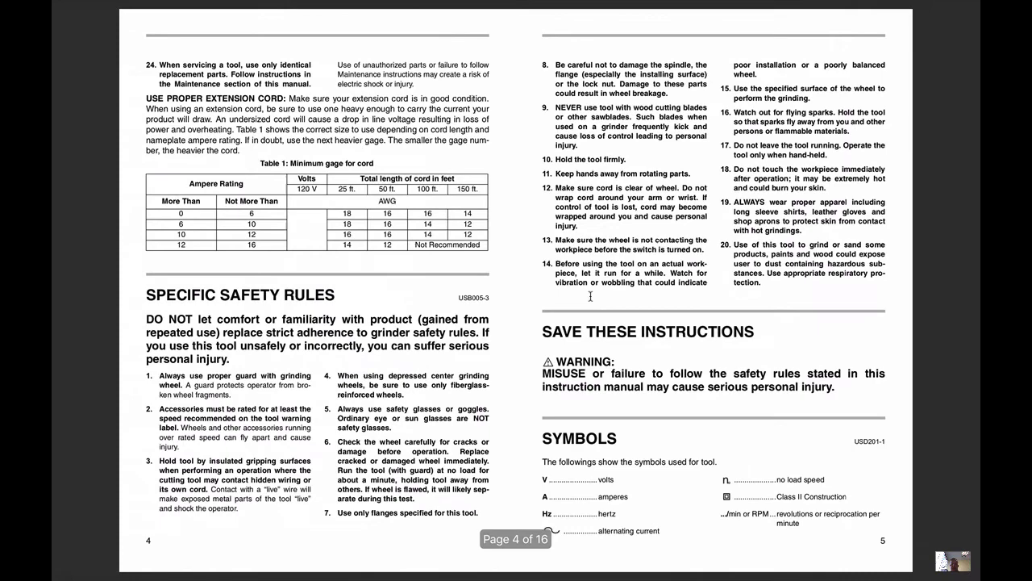
pyautogui.scroll(-3)
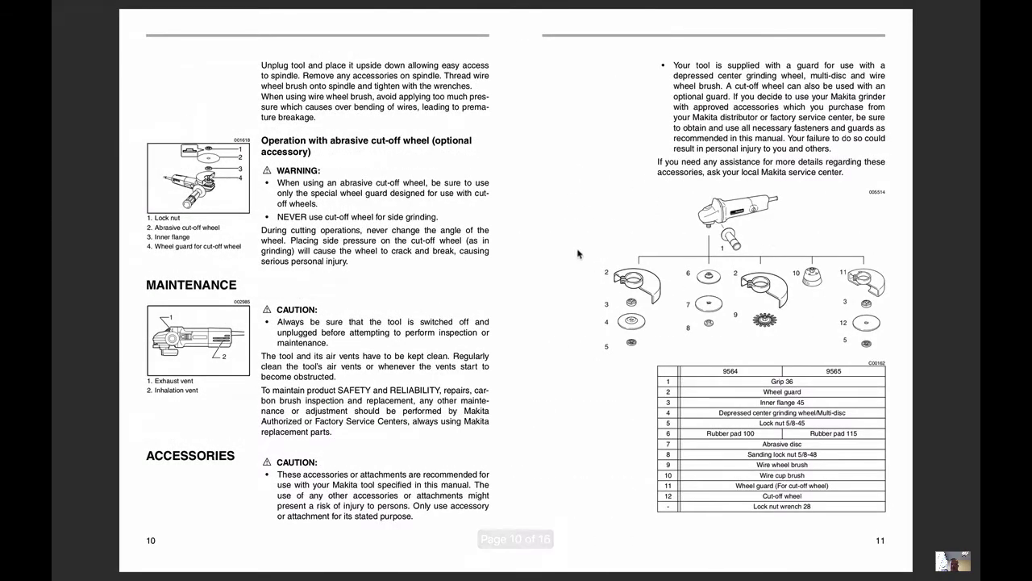
pyautogui.moveTo(586, 249)
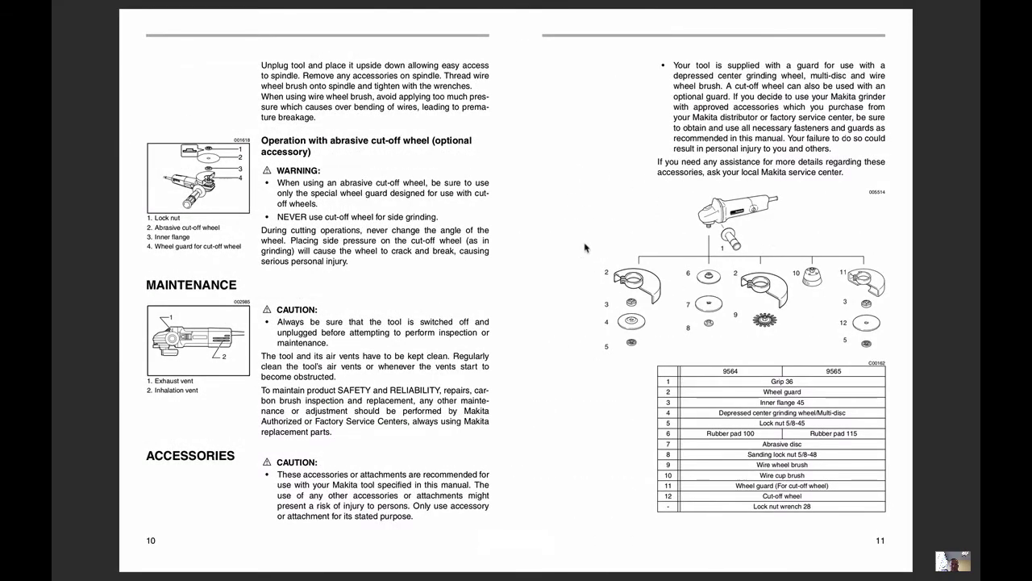
pyautogui.scroll(-3)
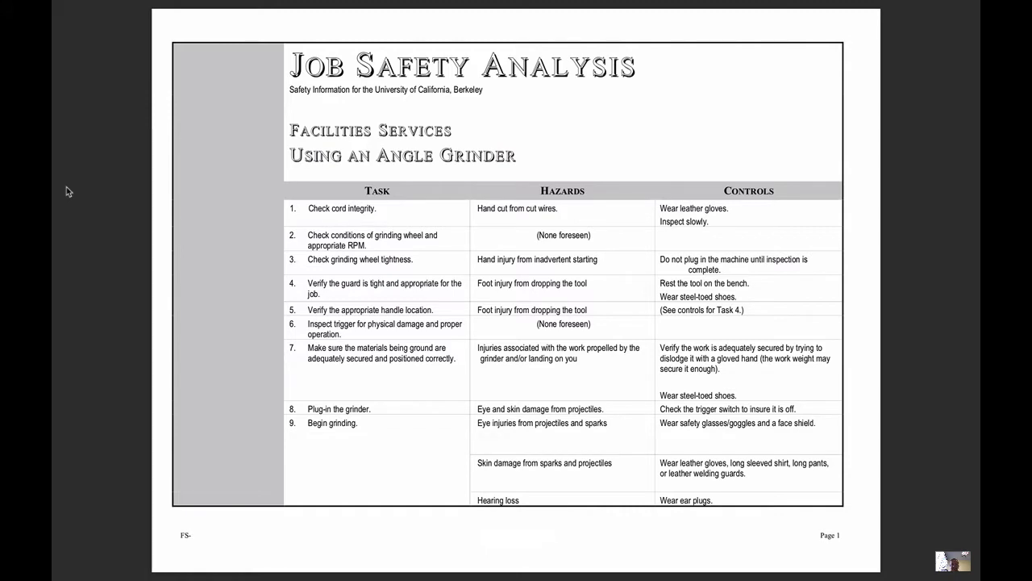
pyautogui.moveTo(354, 301)
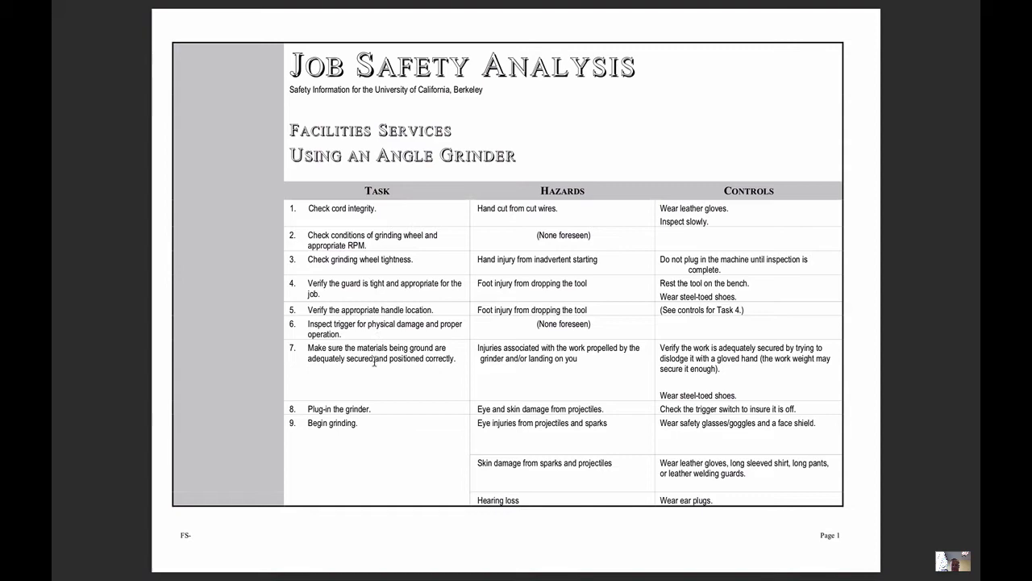
pyautogui.moveTo(575, 196)
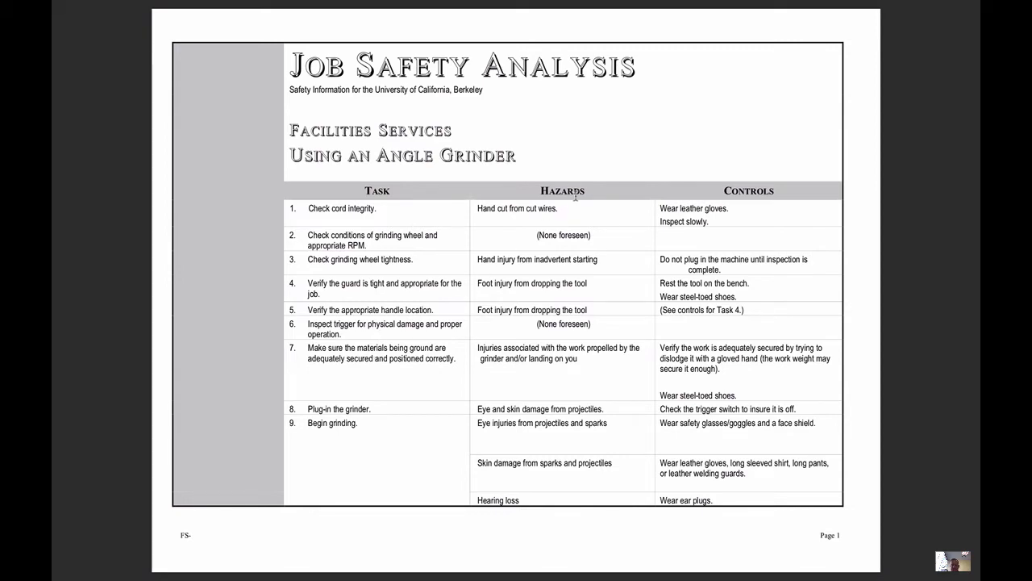
pyautogui.moveTo(625, 234)
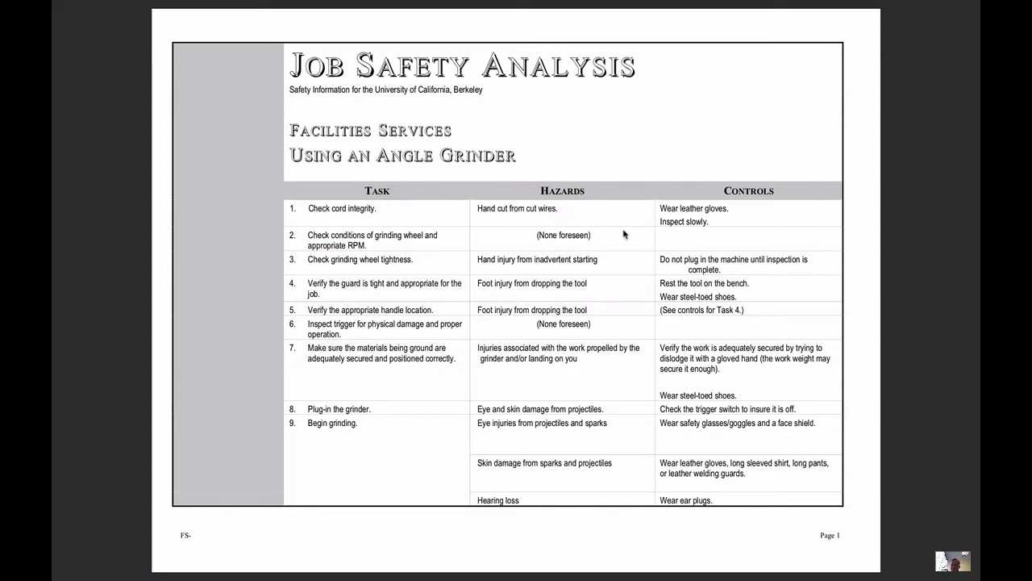
pyautogui.moveTo(367, 208)
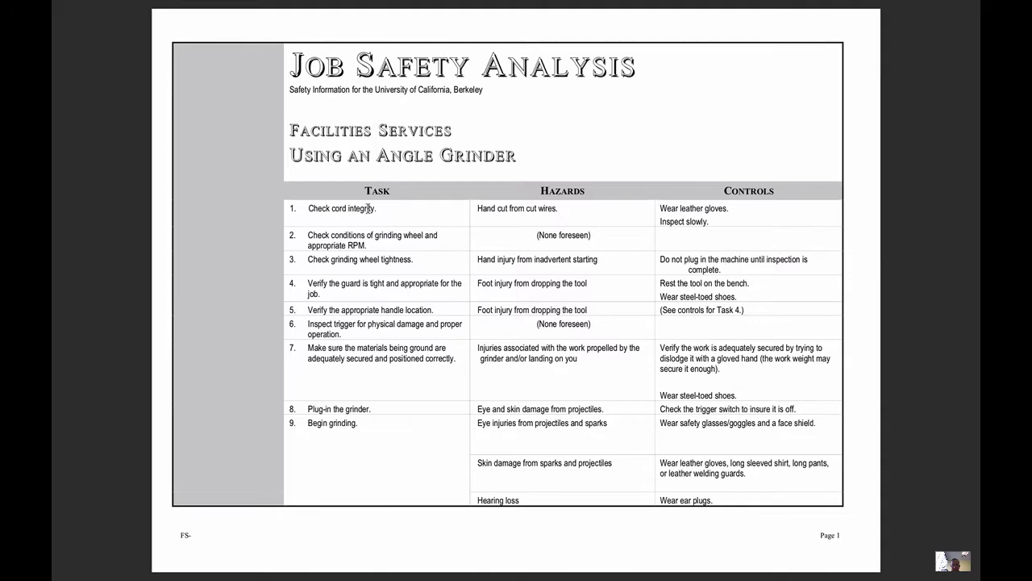
pyautogui.moveTo(376, 213)
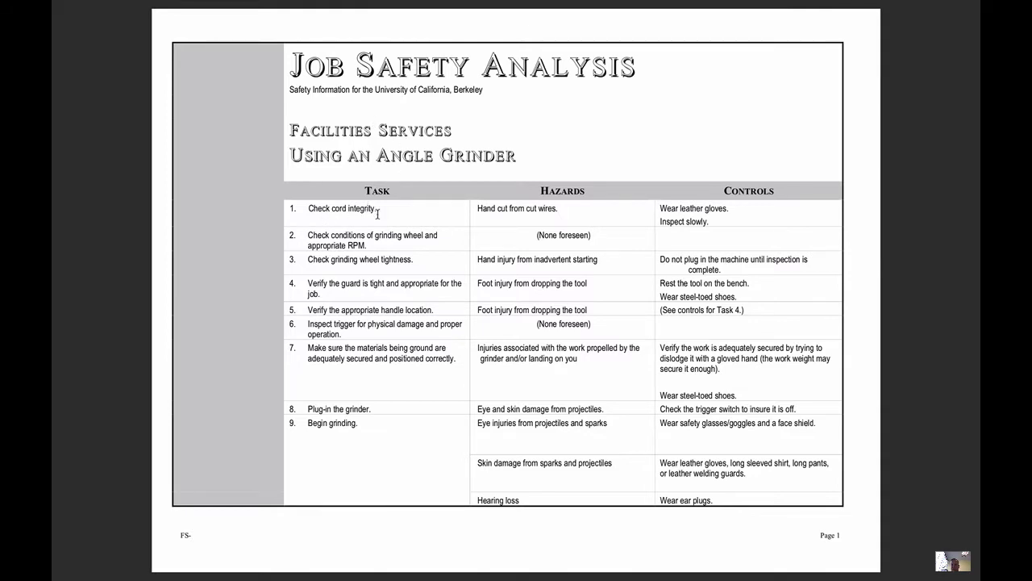
pyautogui.moveTo(557, 191)
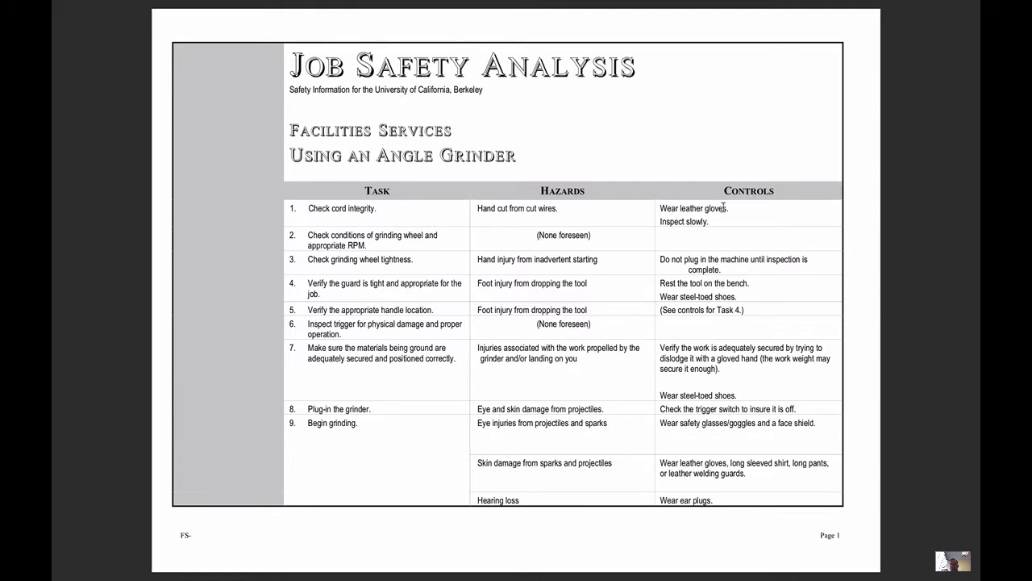
pyautogui.moveTo(376, 244)
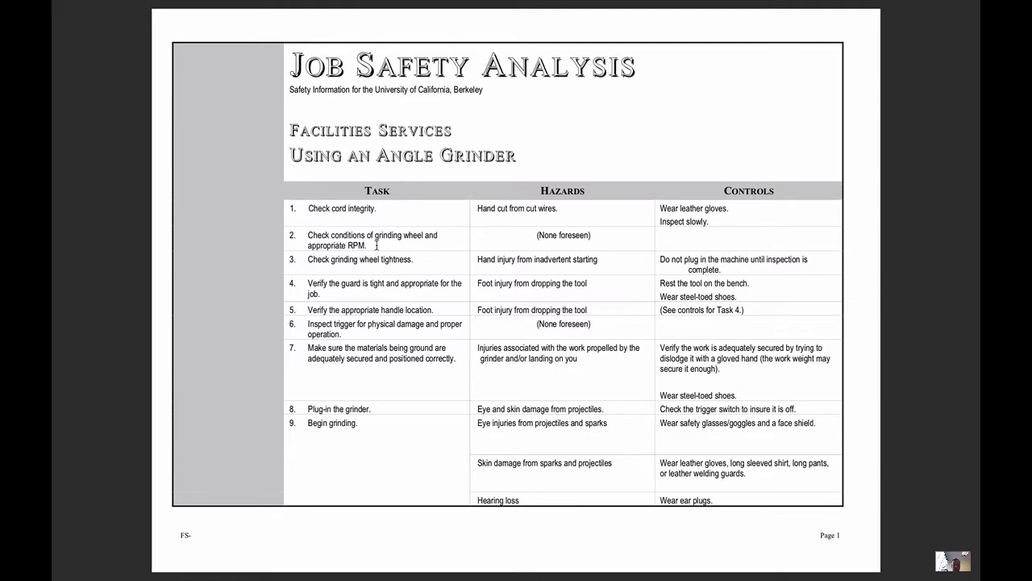
pyautogui.moveTo(364, 264)
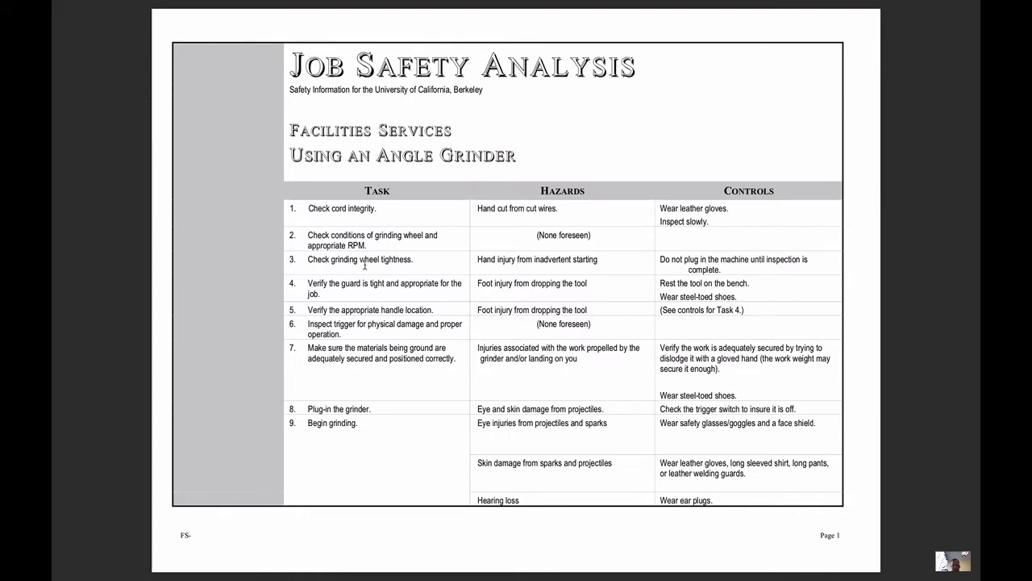
pyautogui.moveTo(393, 259)
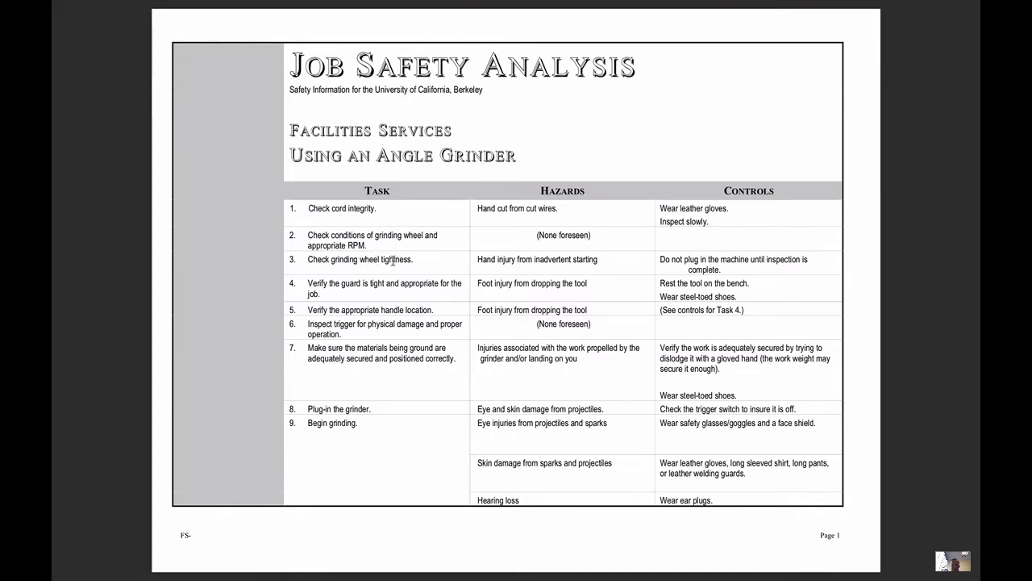
pyautogui.moveTo(466, 263)
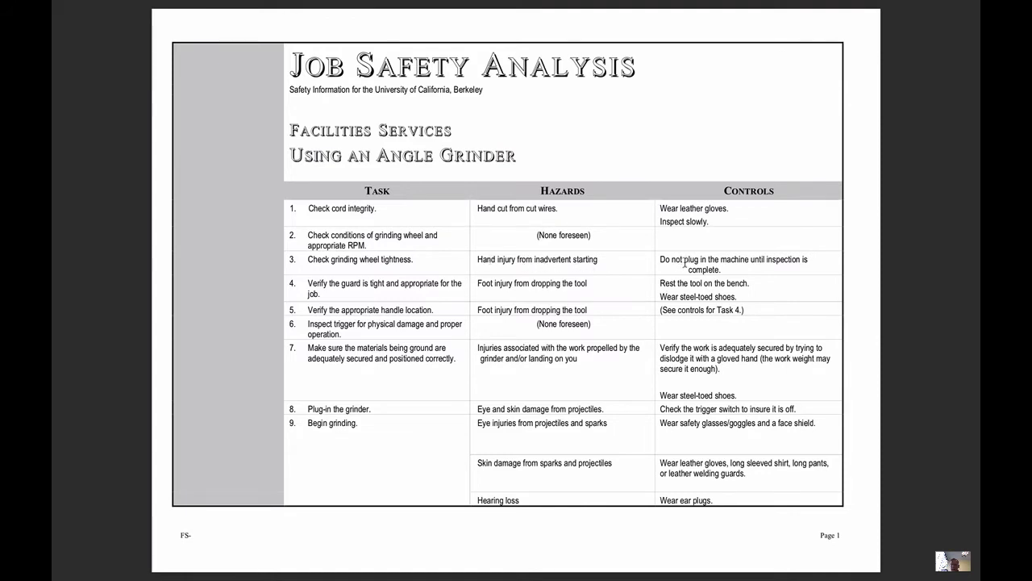
pyautogui.moveTo(734, 278)
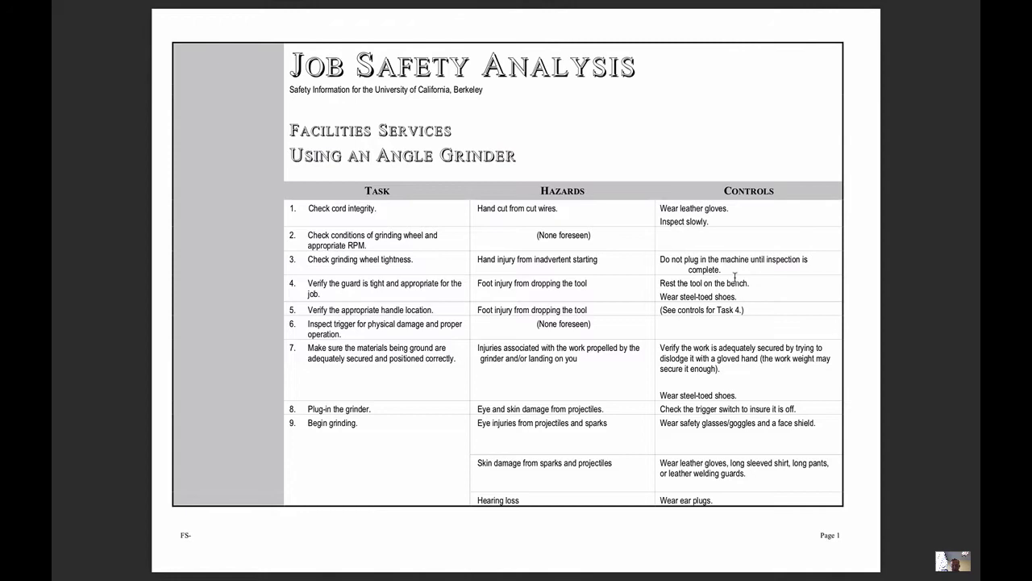
pyautogui.moveTo(410, 392)
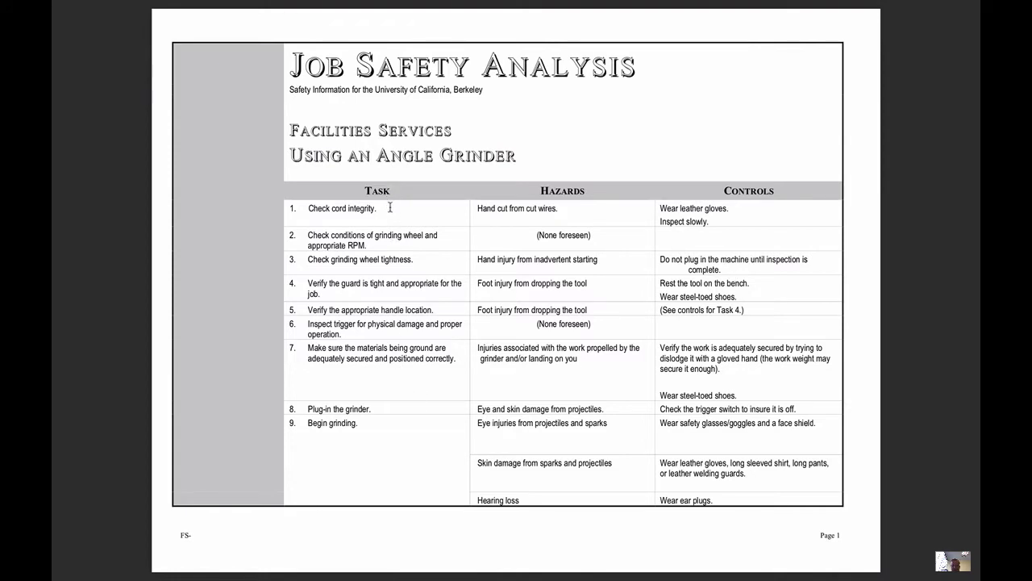
pyautogui.moveTo(374, 424)
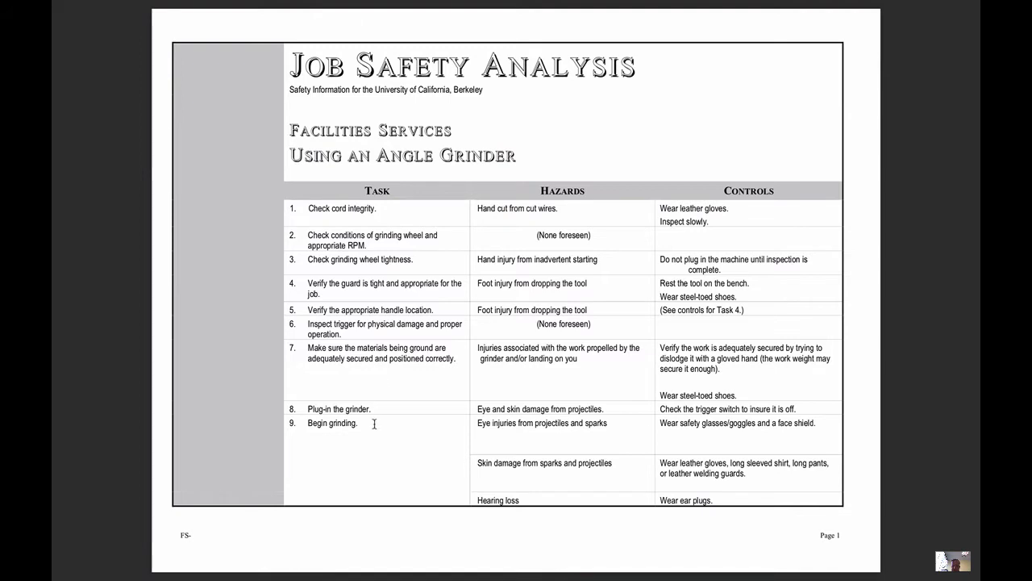
pyautogui.moveTo(513, 216)
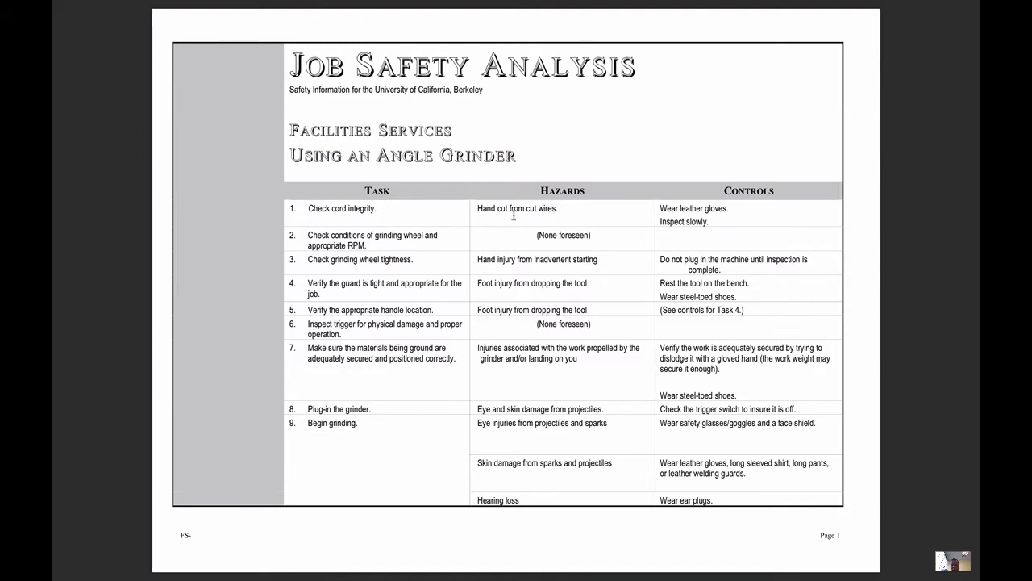
pyautogui.moveTo(541, 331)
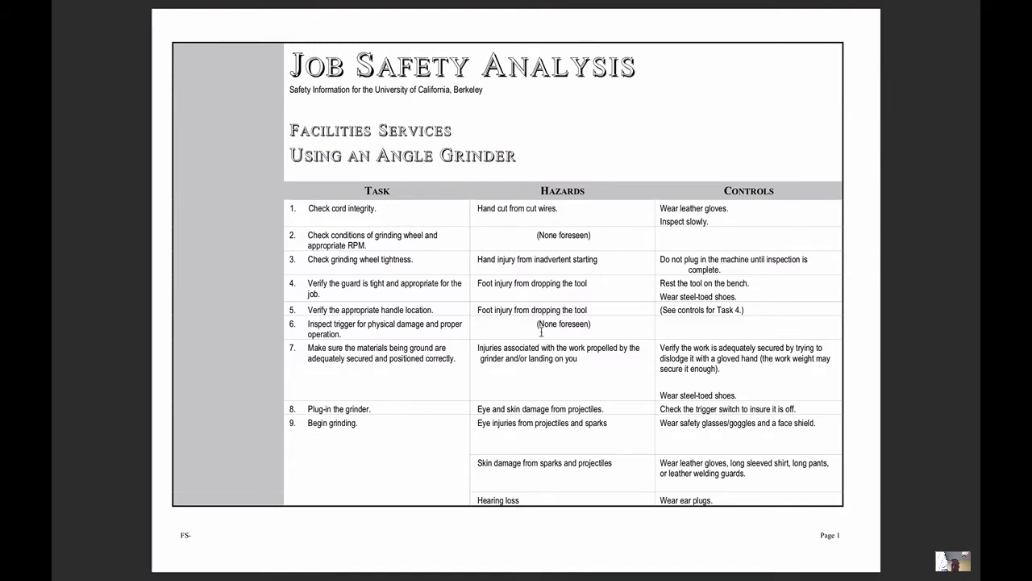
pyautogui.moveTo(714, 208)
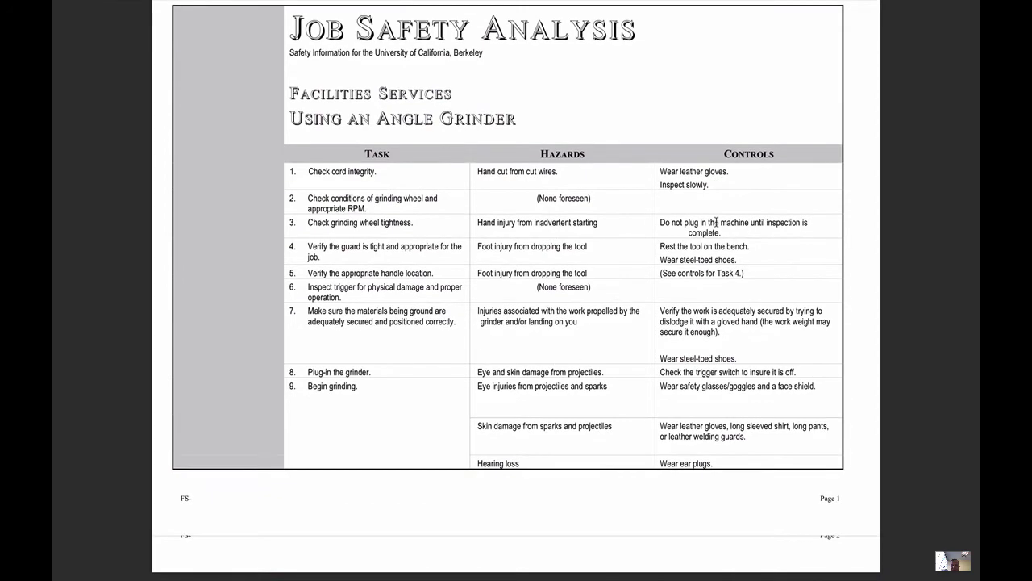
pyautogui.scroll(-3)
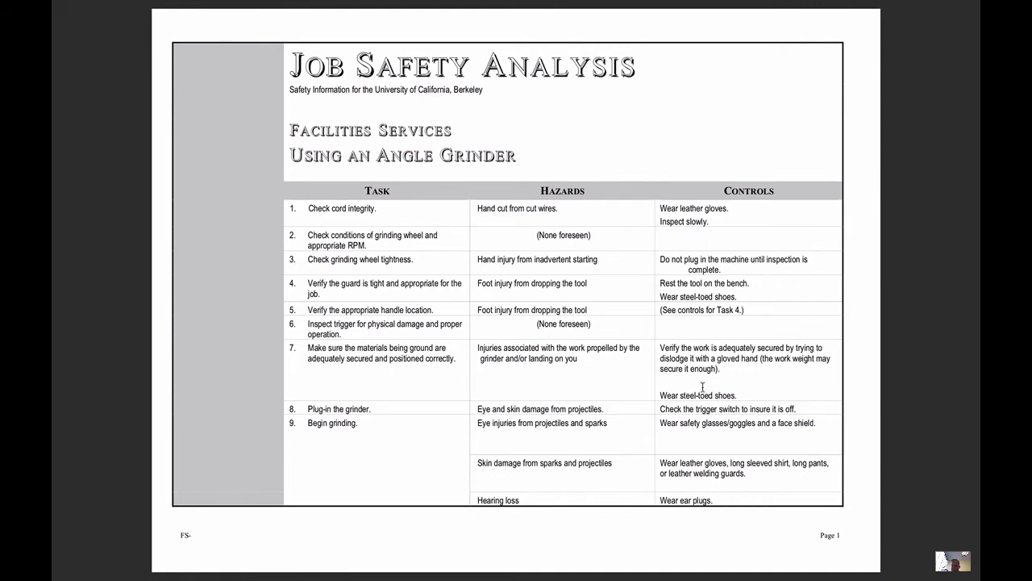
pyautogui.scroll(-3)
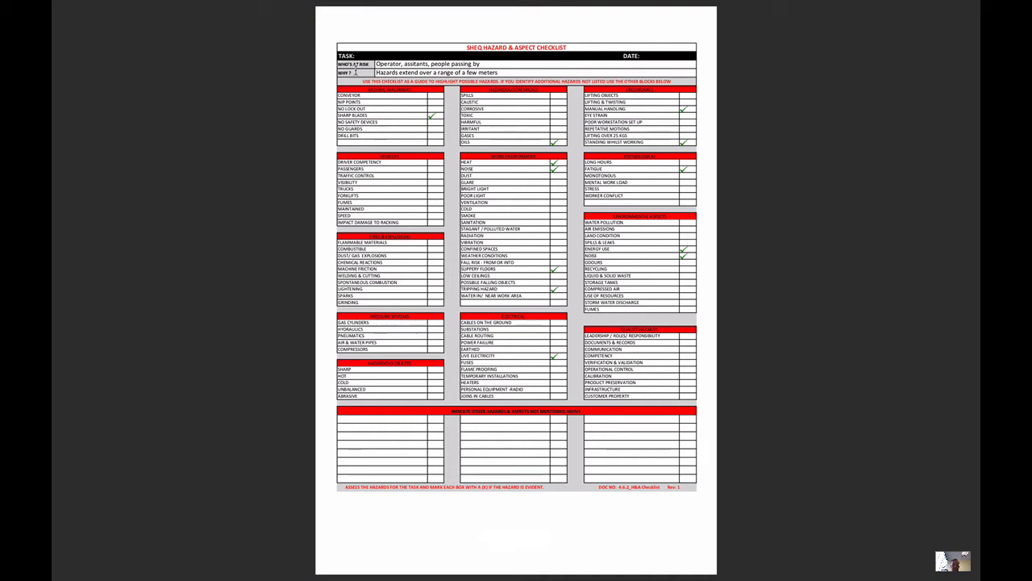
pyautogui.moveTo(430, 124)
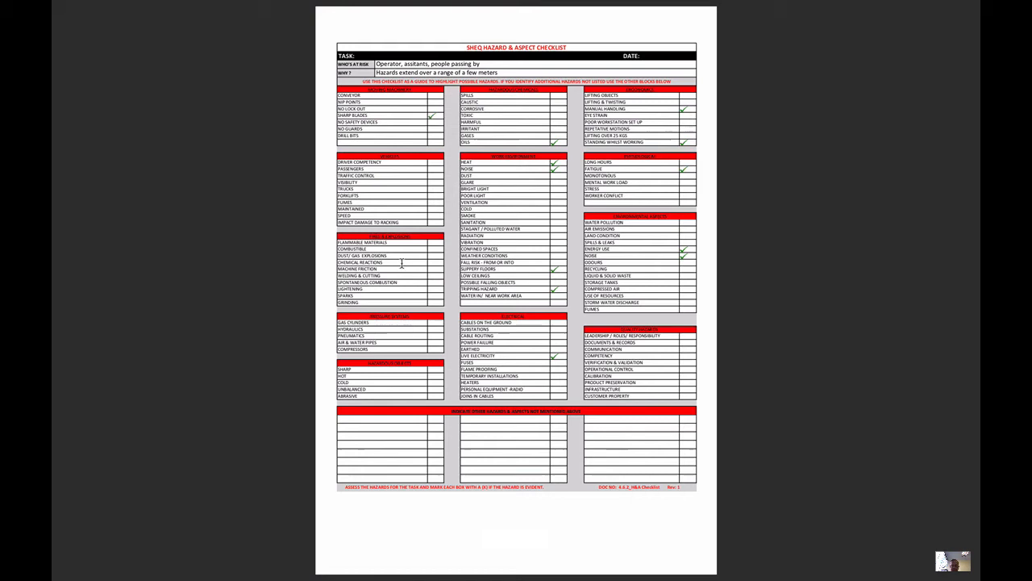
pyautogui.moveTo(537, 179)
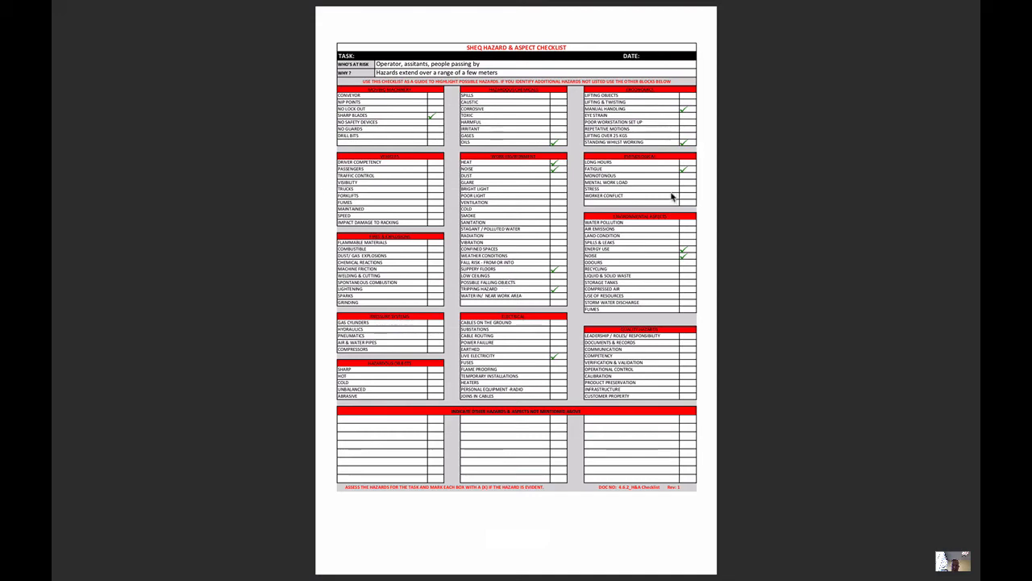
pyautogui.scroll(-3)
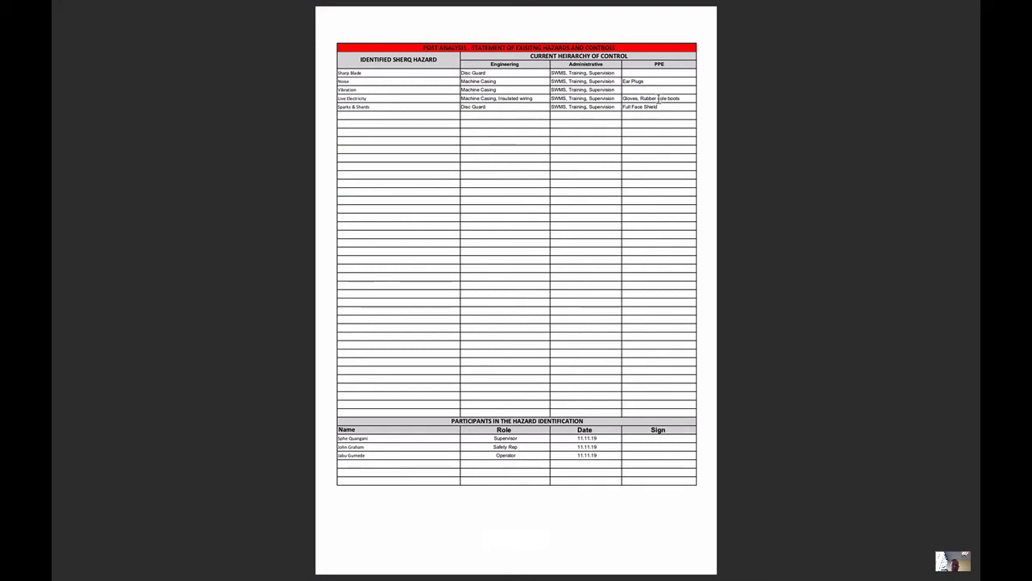
pyautogui.moveTo(385, 108)
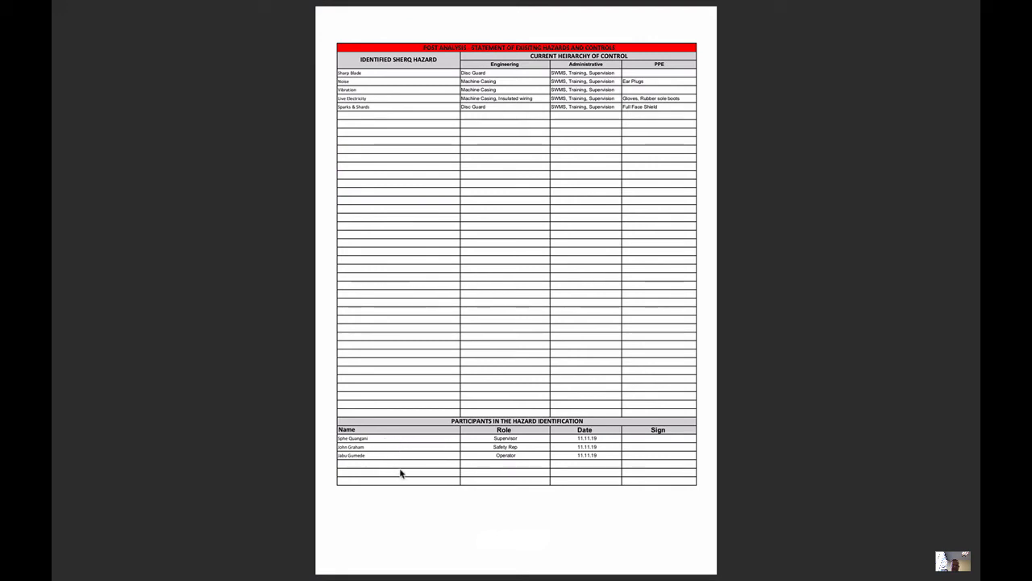
pyautogui.moveTo(484, 329)
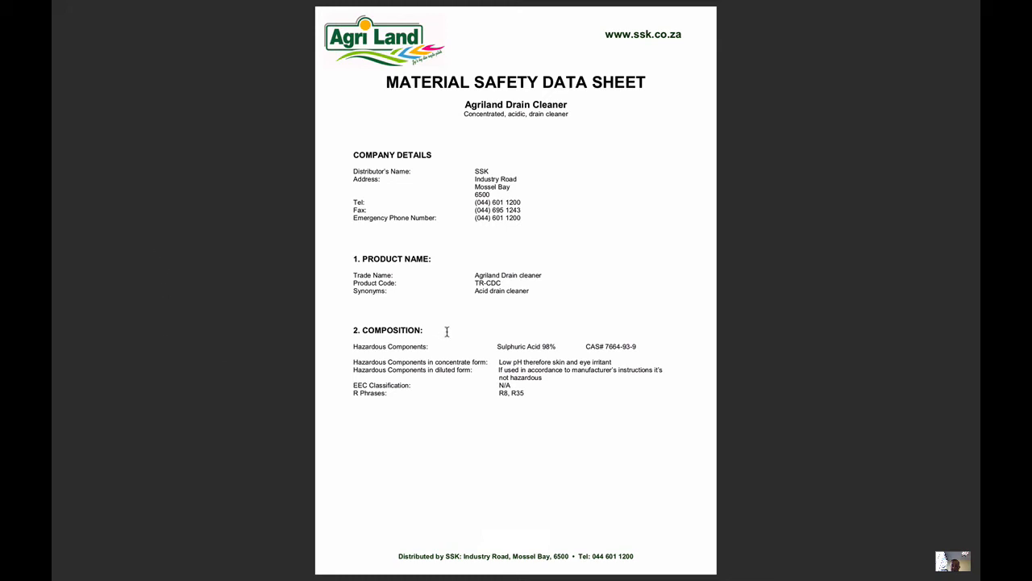
pyautogui.scroll(-3)
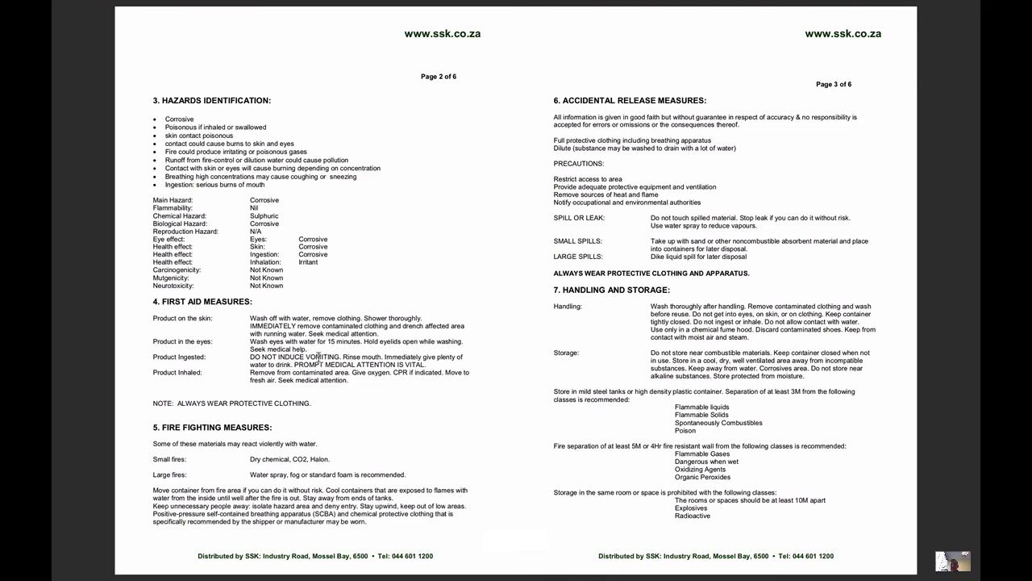
pyautogui.moveTo(218, 267)
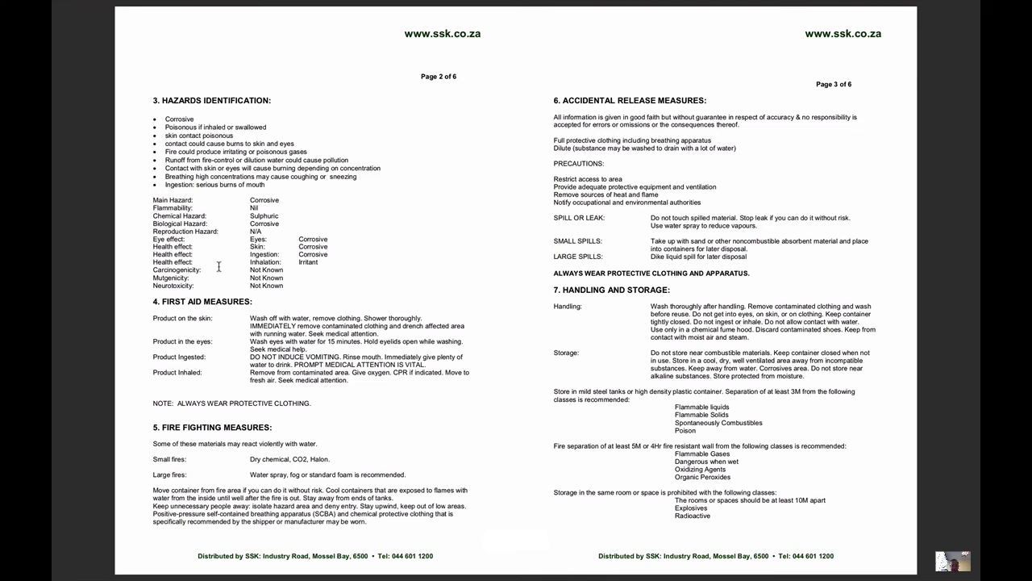
pyautogui.moveTo(613, 184)
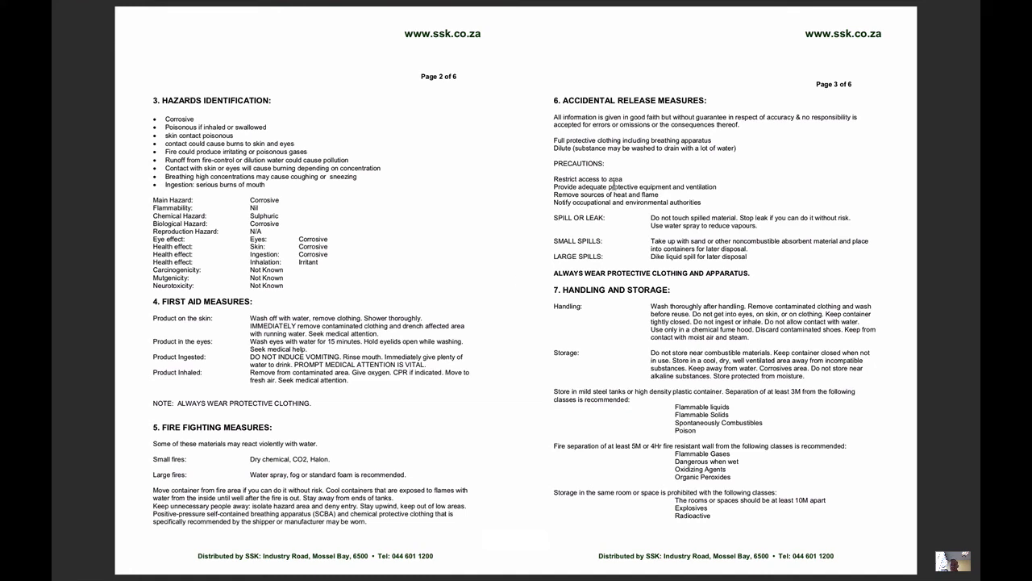
pyautogui.moveTo(648, 240)
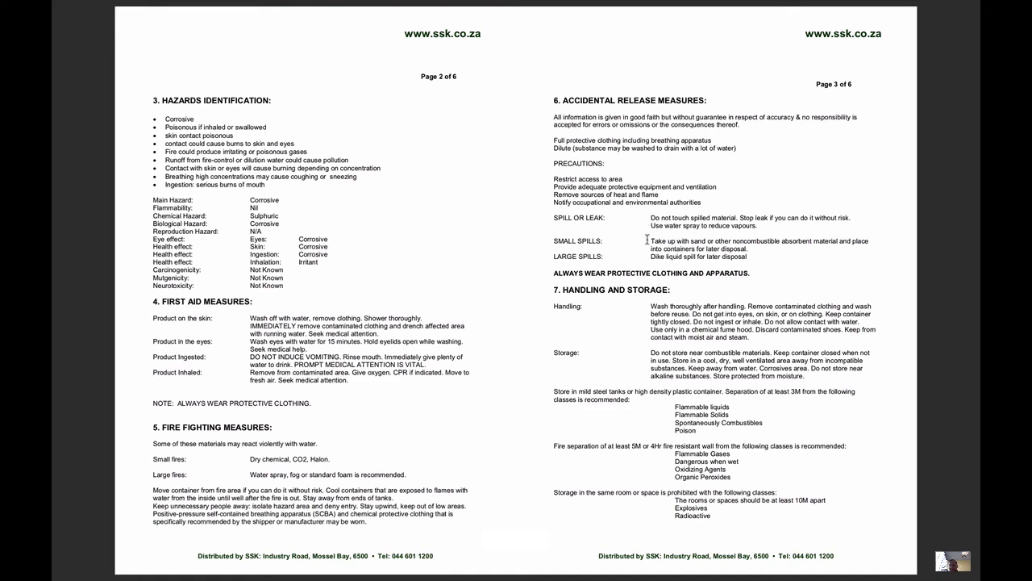
pyautogui.moveTo(608, 323)
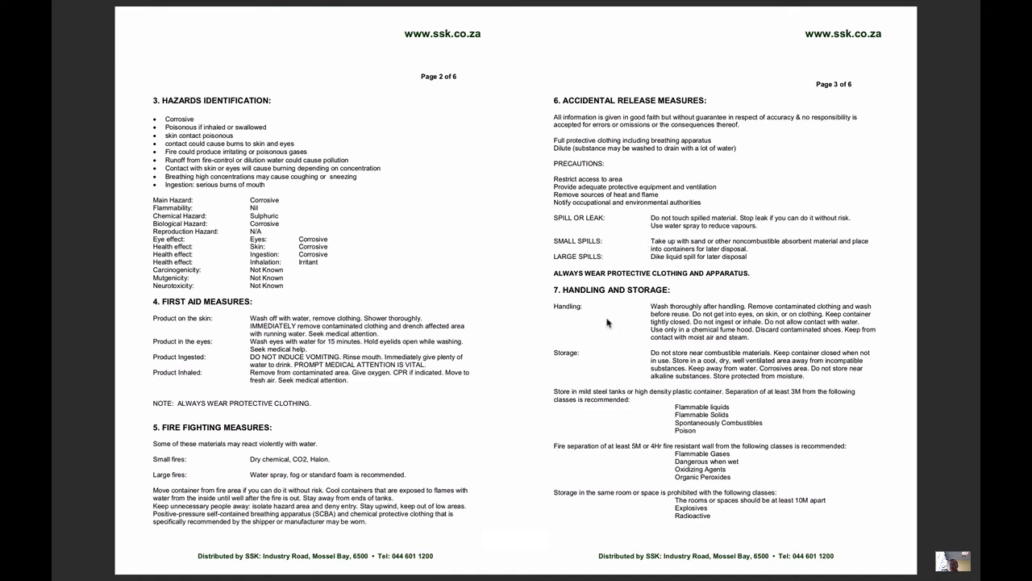
pyautogui.scroll(-3)
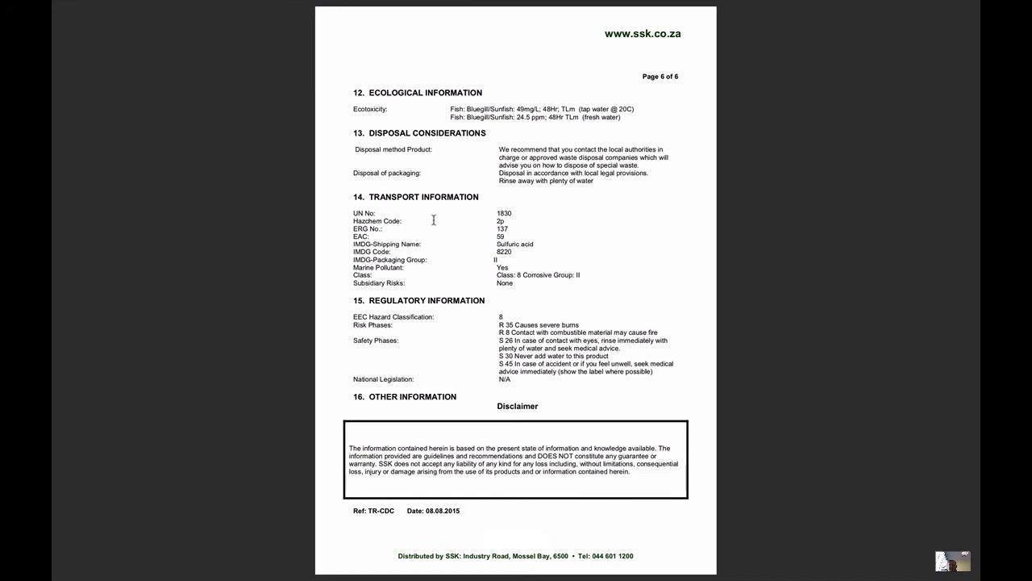
pyautogui.moveTo(436, 339)
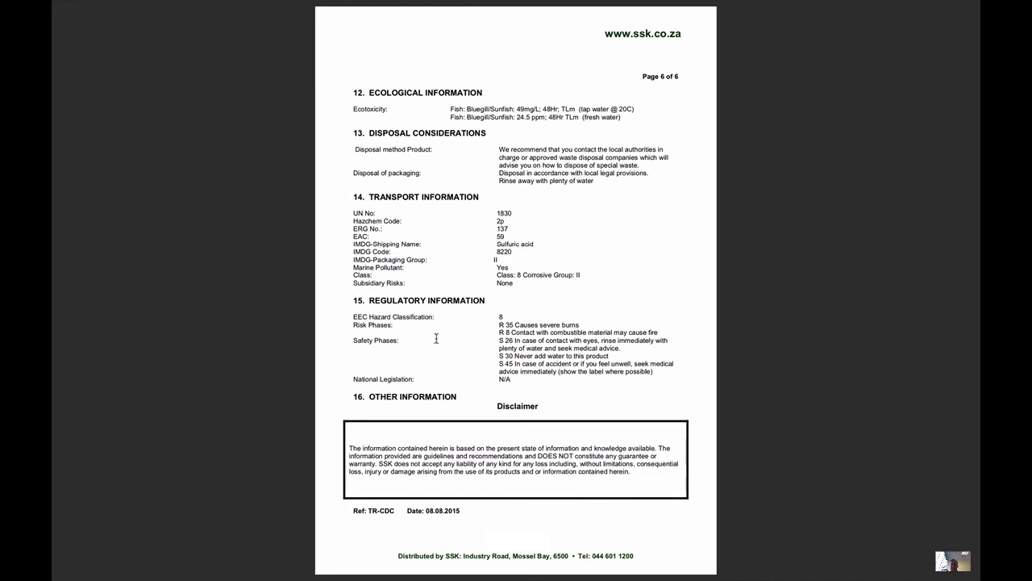